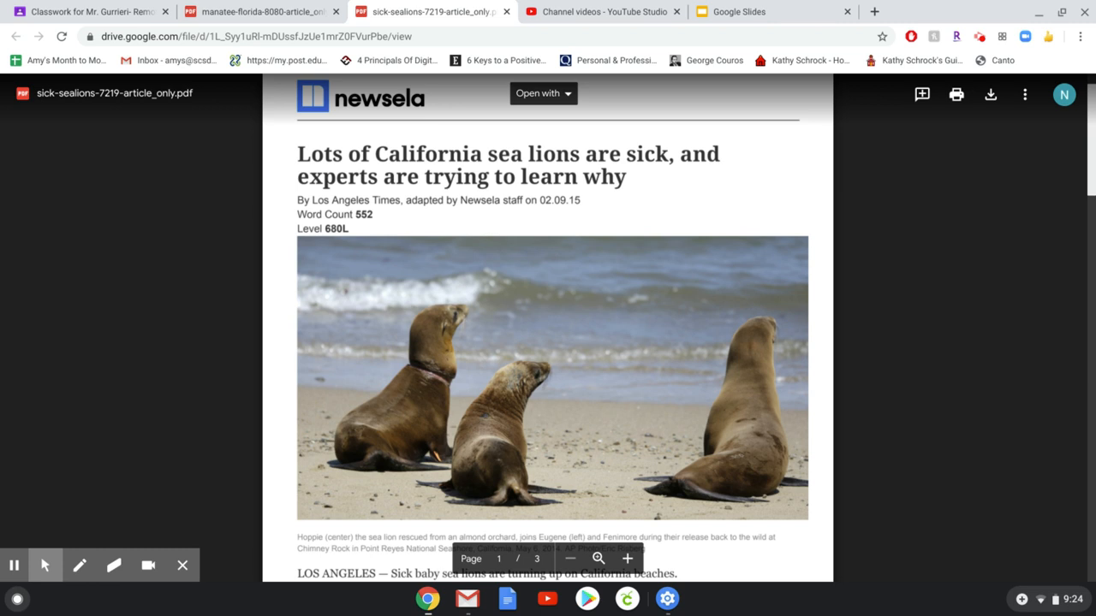
{"action": "mouse_move", "coordinate": [1010, 268]}
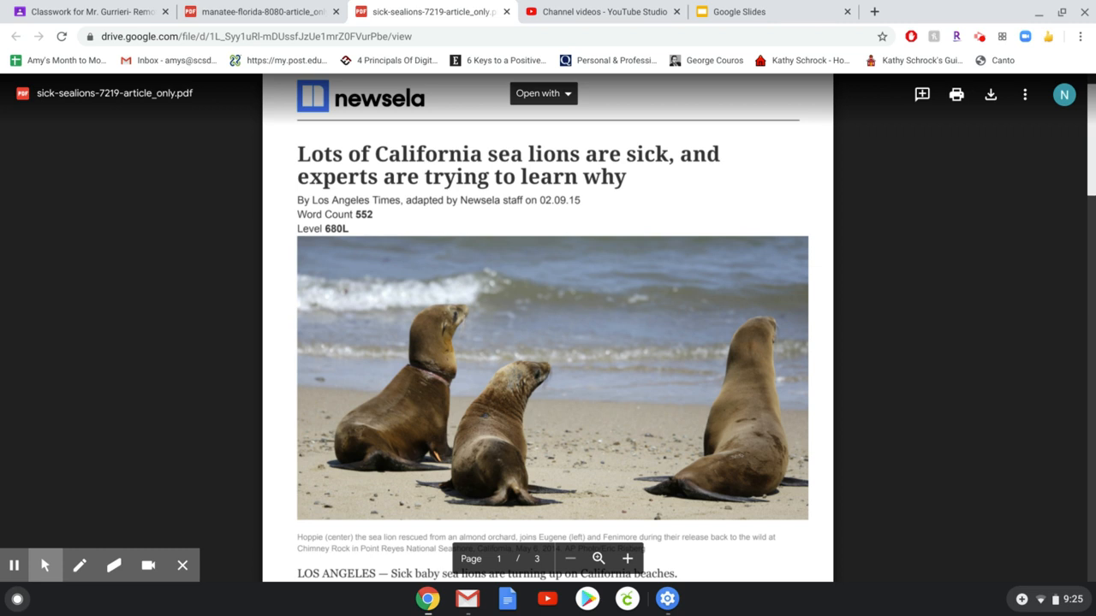
{"action": "scroll", "scroll_direction": "down", "scroll_amount": 3}
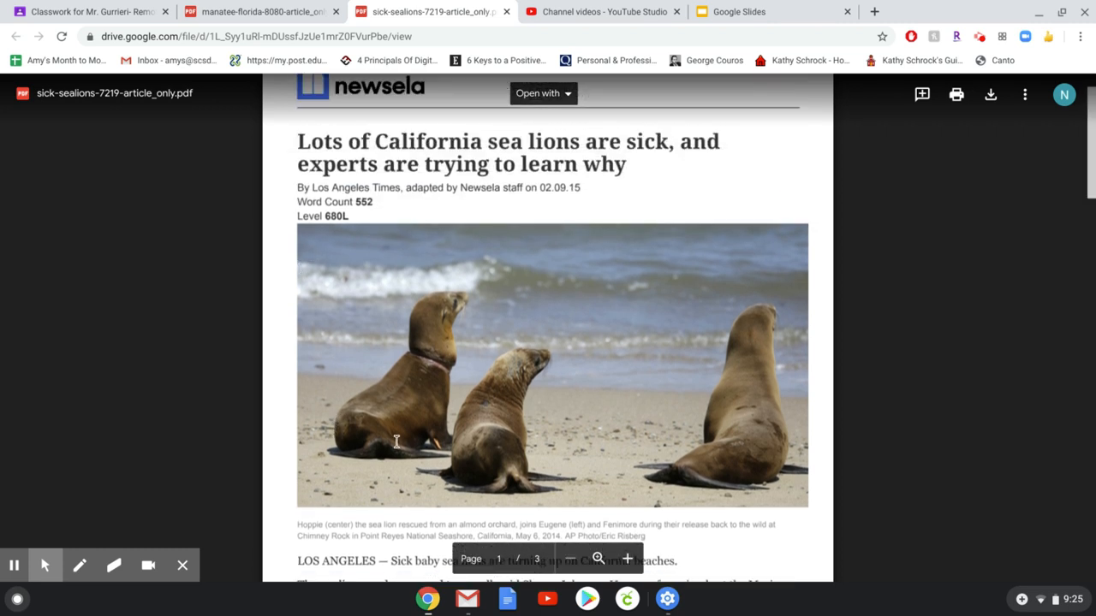
{"action": "mouse_move", "coordinate": [801, 238]}
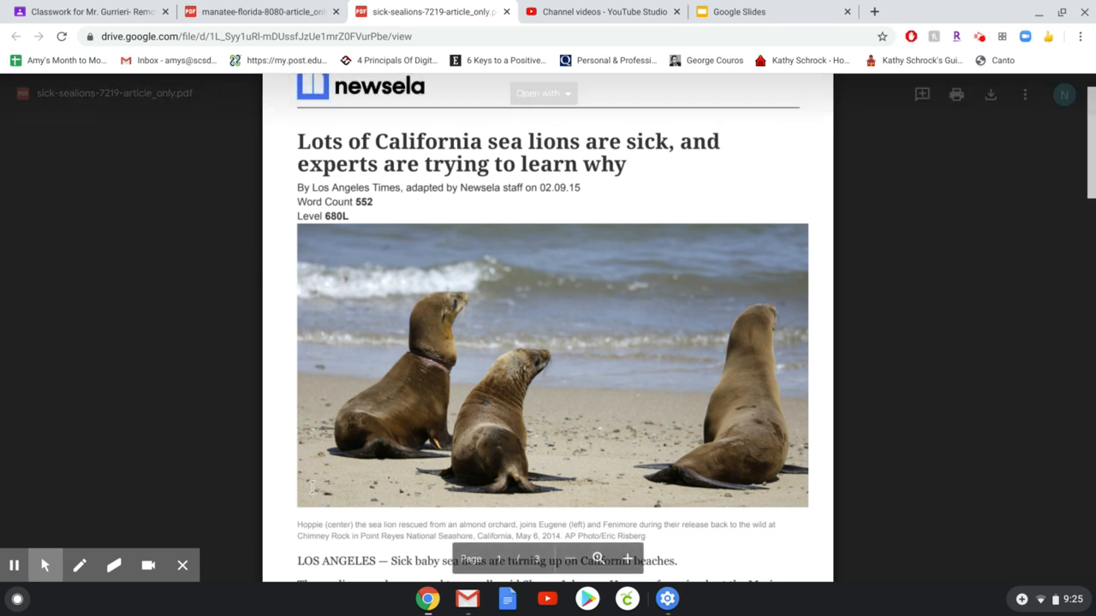
{"action": "scroll", "scroll_direction": "down", "scroll_amount": 3}
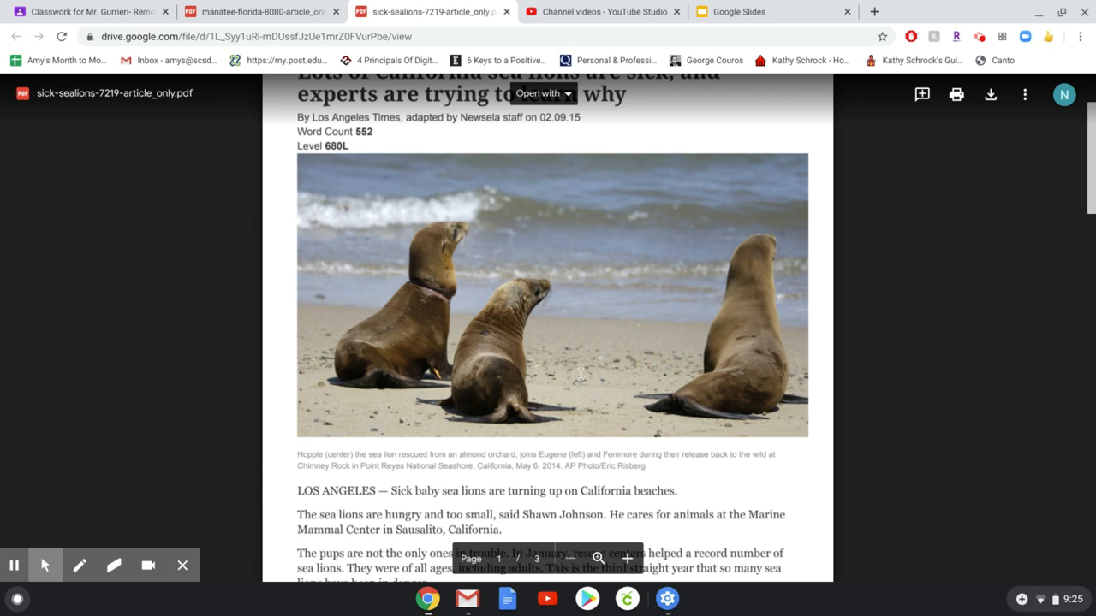
{"action": "scroll", "scroll_direction": "down", "scroll_amount": 3}
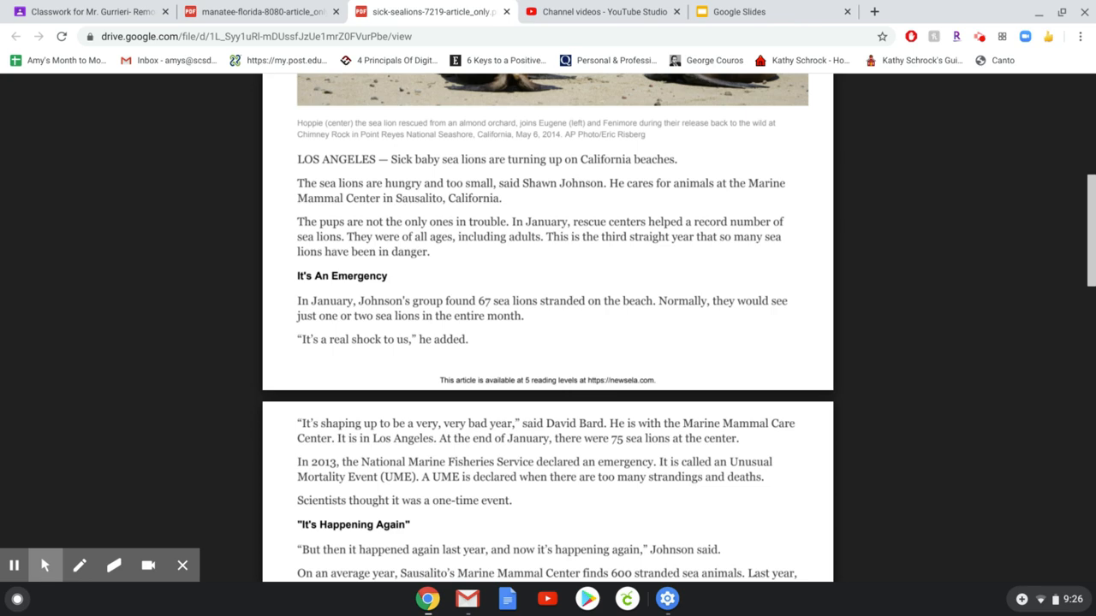
{"action": "scroll", "scroll_direction": "down", "scroll_amount": 3}
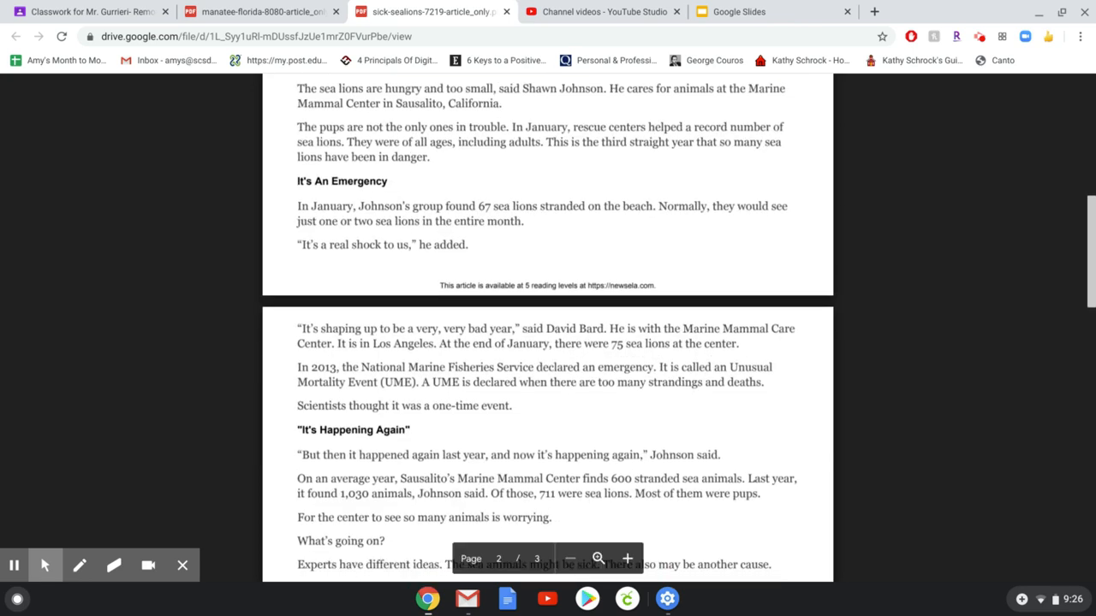
{"action": "scroll", "scroll_direction": "down", "scroll_amount": 3}
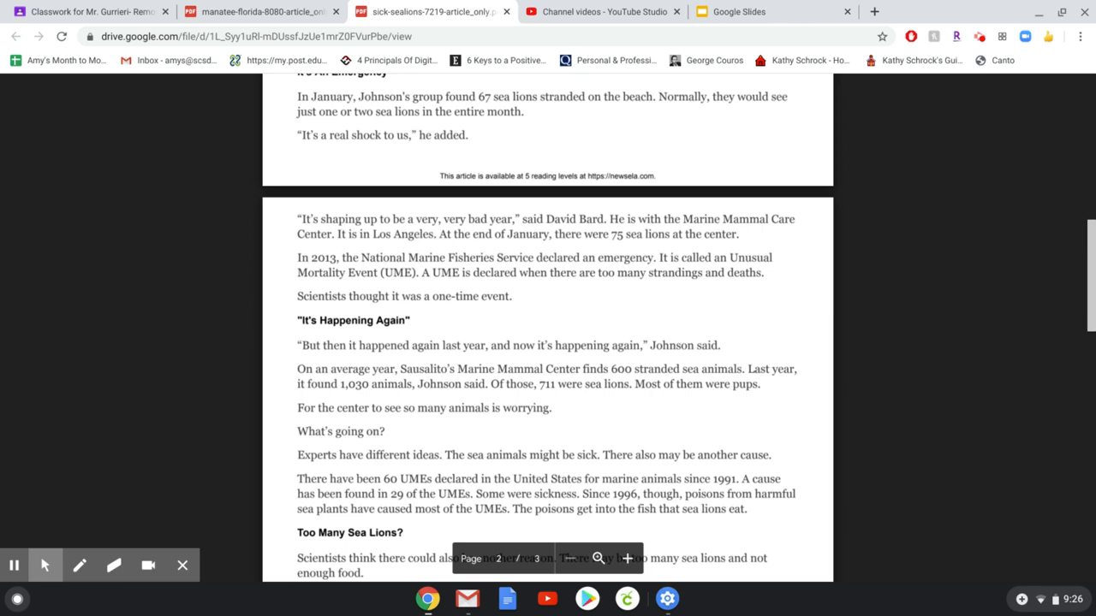
{"action": "scroll", "scroll_direction": "down", "scroll_amount": 3}
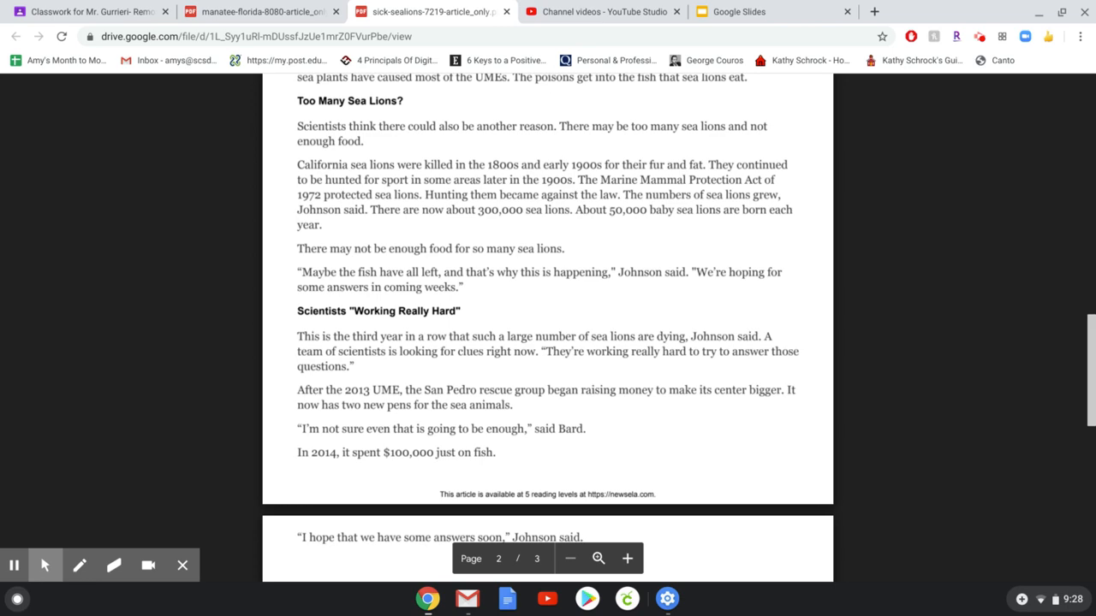
{"action": "scroll", "scroll_direction": "down", "scroll_amount": 3}
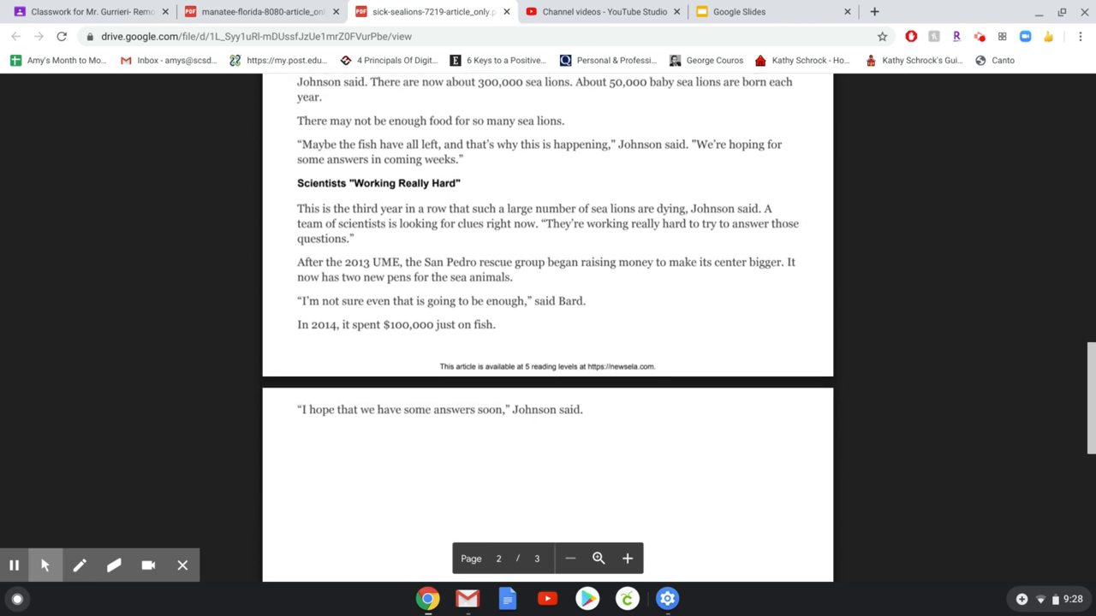